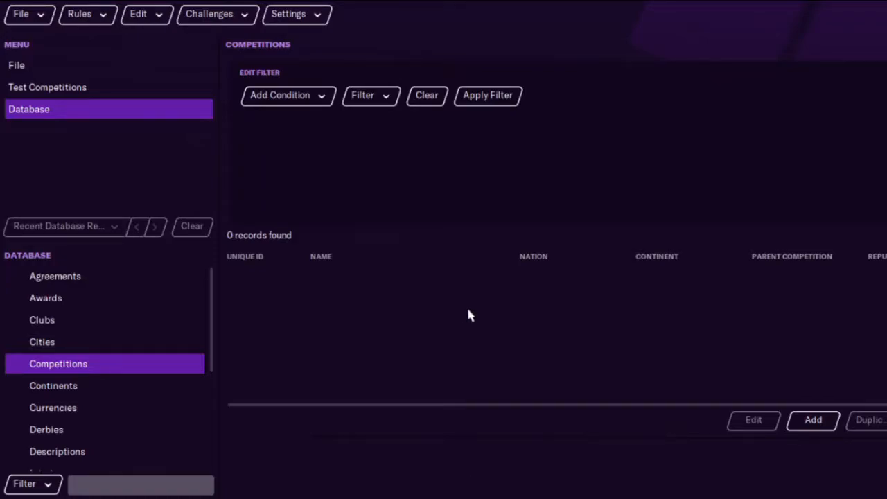
mouse_move(382, 298)
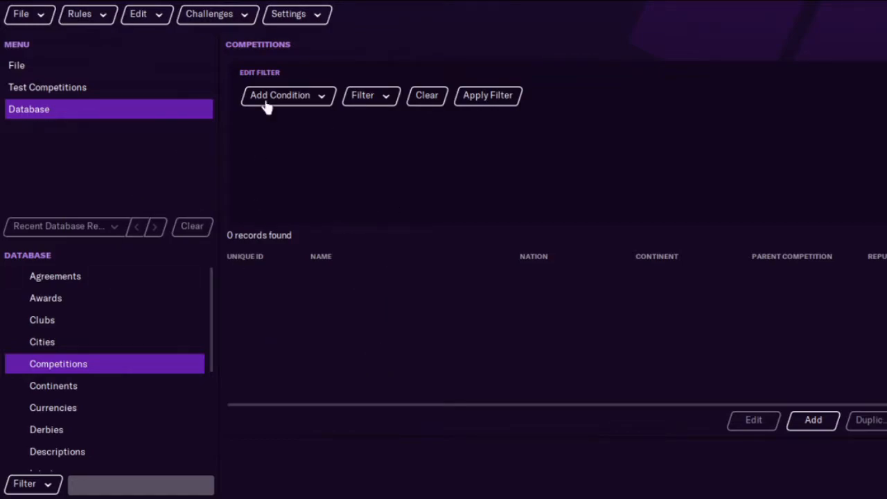
mouse_move(291, 97)
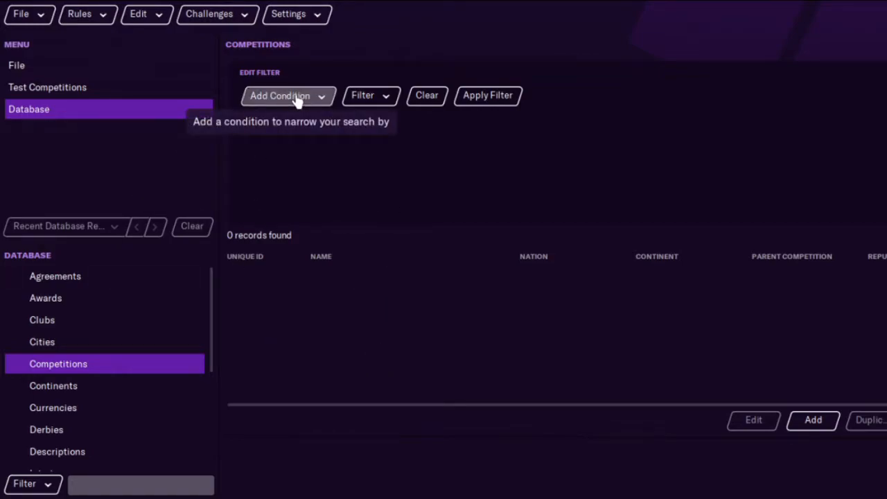
Add a Name condition using the Contains operator to the Competitions filter.
left_click(287, 95)
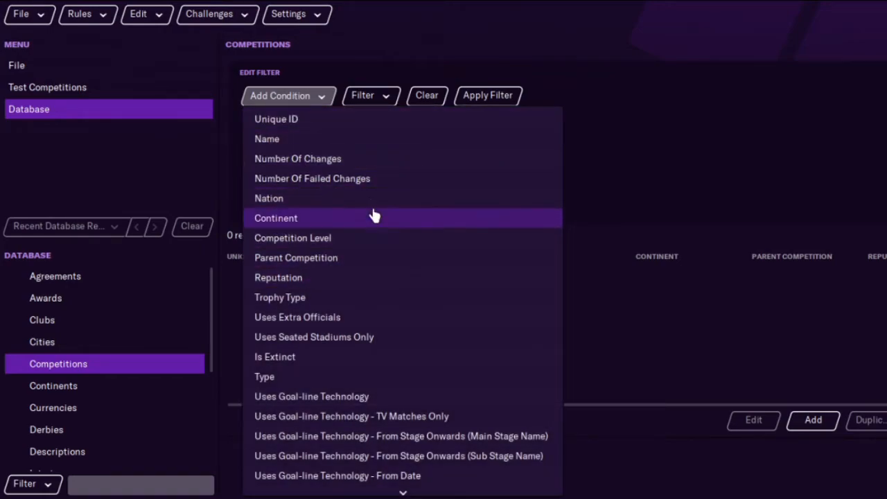
mouse_move(364, 201)
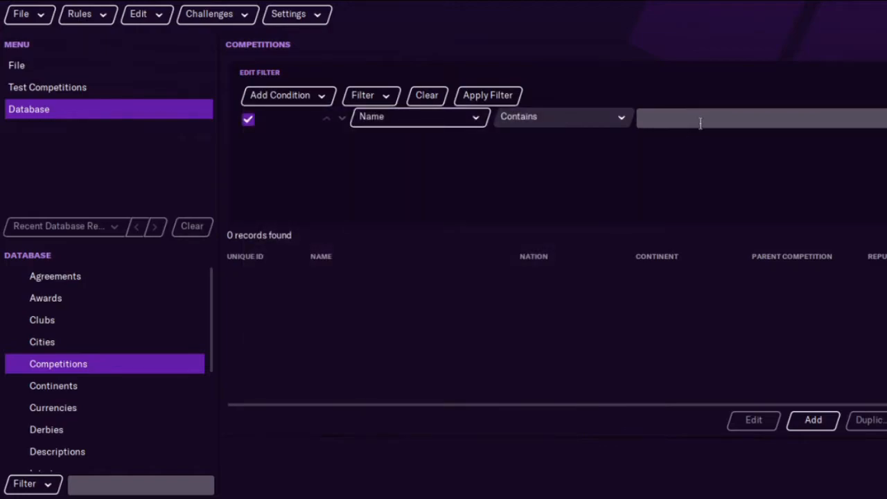
Filter for the Scottish clubs and give all 12 a £5,000,000 balance.
type("sco")
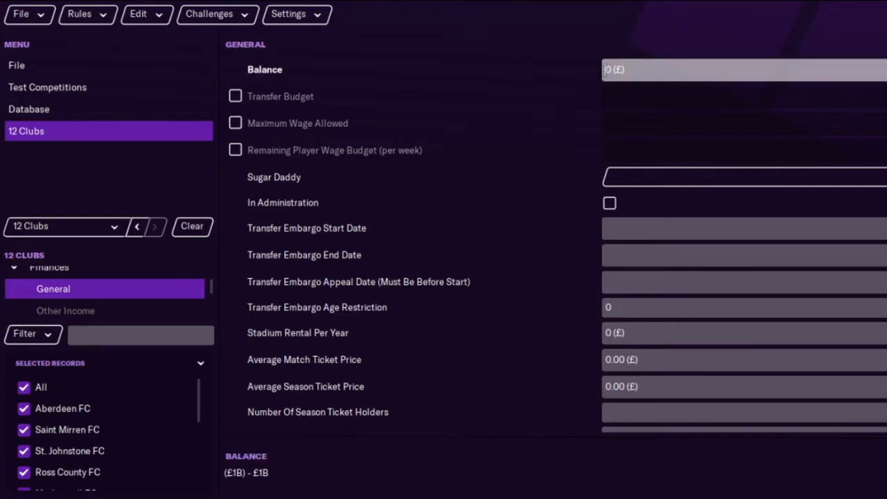
type("5000")
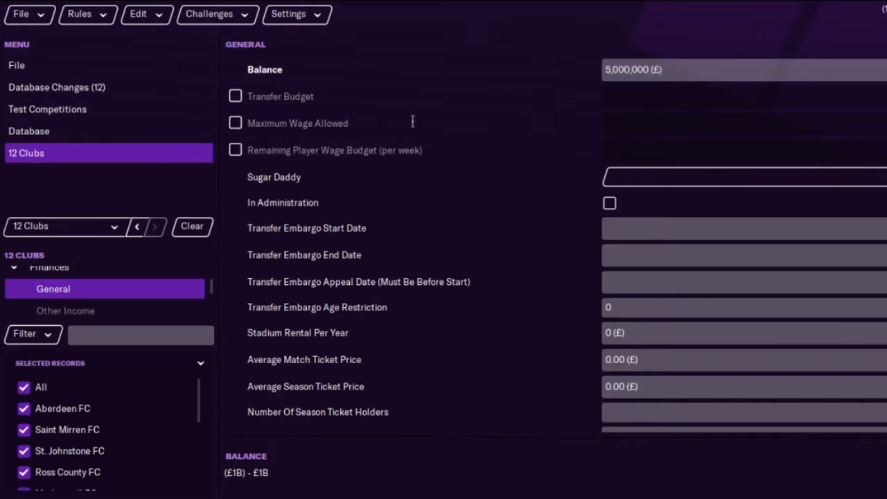
mouse_move(204, 278)
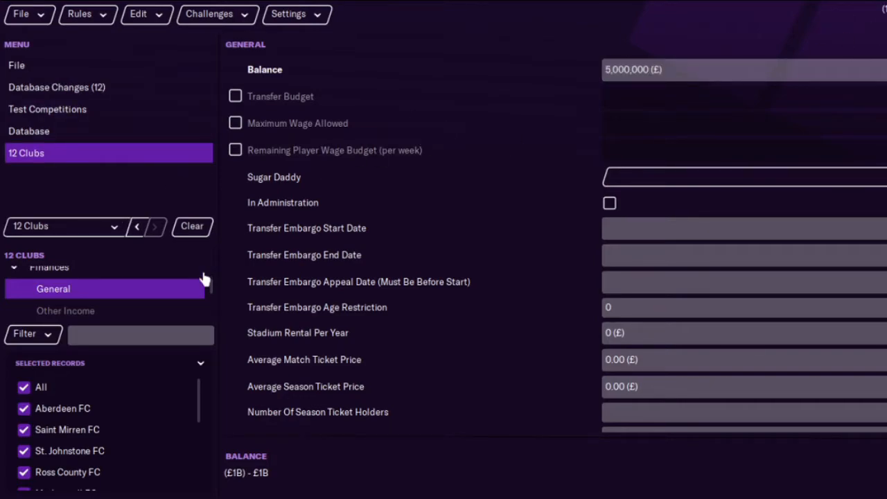
mouse_move(69, 139)
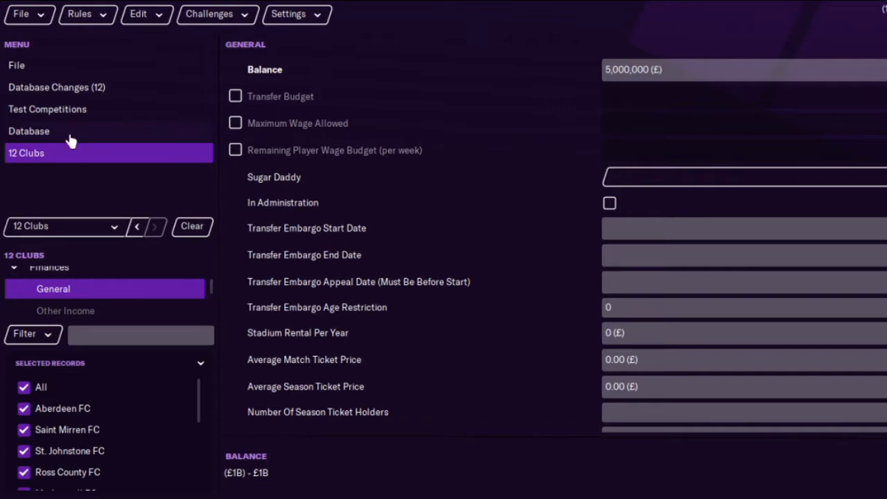
Open the Scottish Premiership teams list and open Hamilton Academical FC's record.
left_click(29, 131)
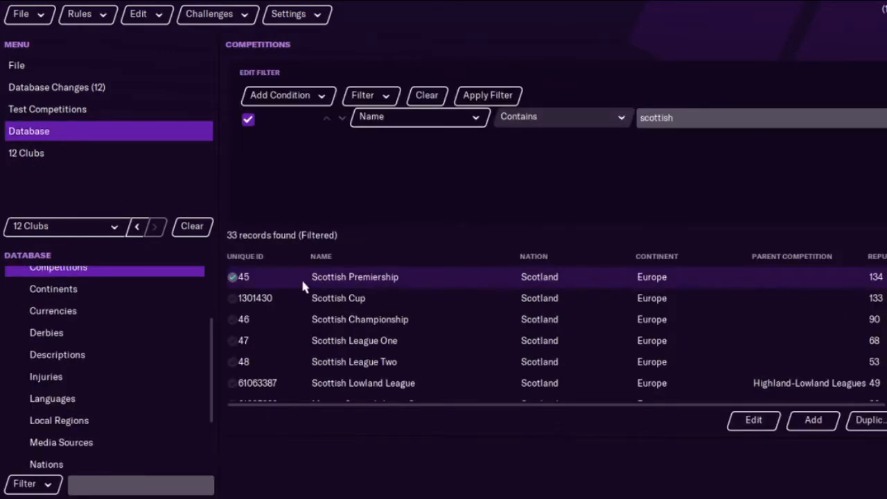
double_click(355, 277)
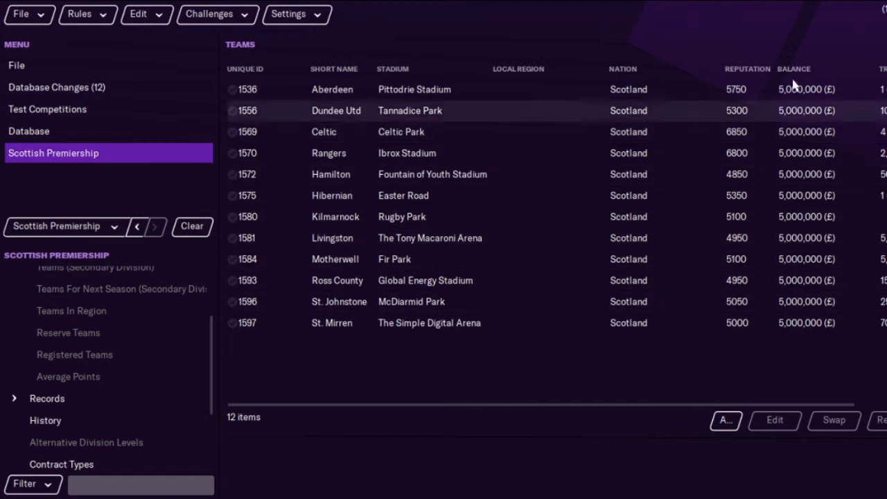
mouse_move(283, 280)
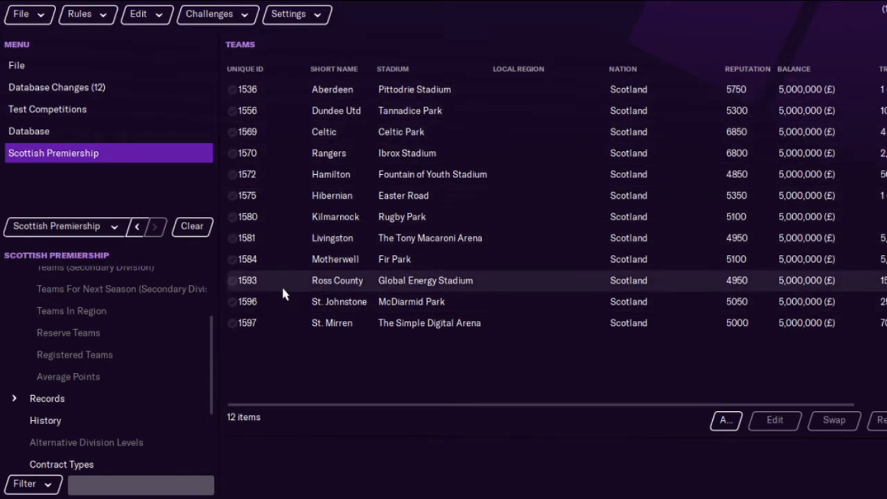
mouse_move(288, 198)
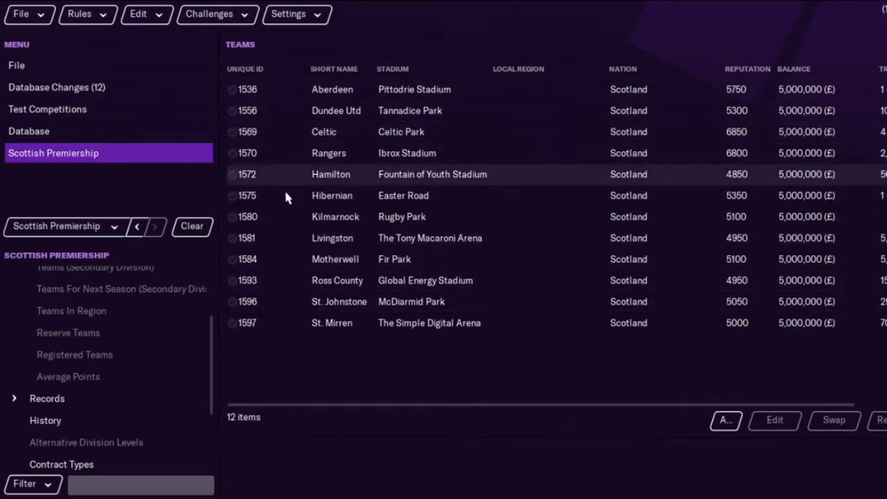
left_click(330, 174)
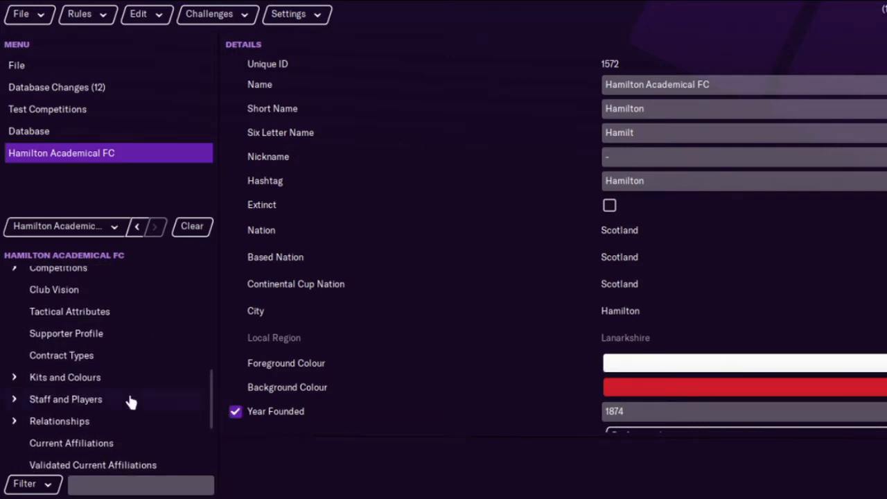
Remove Lee Hodson from Hamilton's Players On Loan list.
left_click(66, 399)
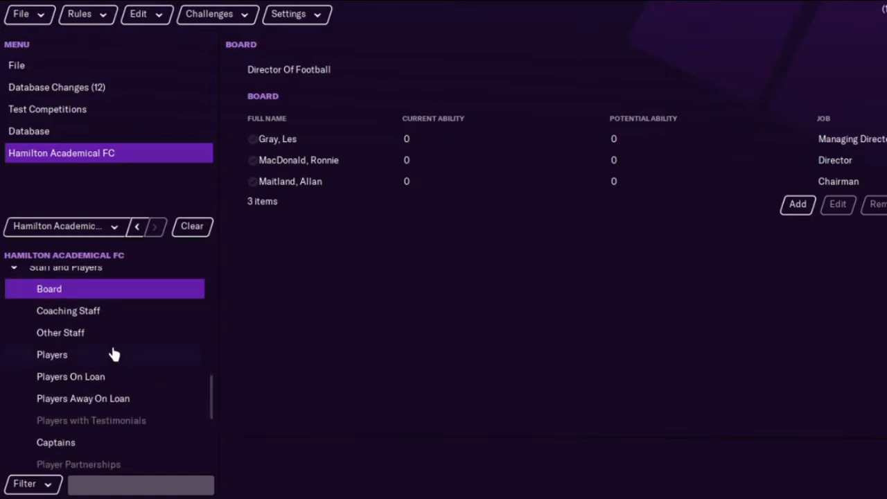
left_click(52, 354)
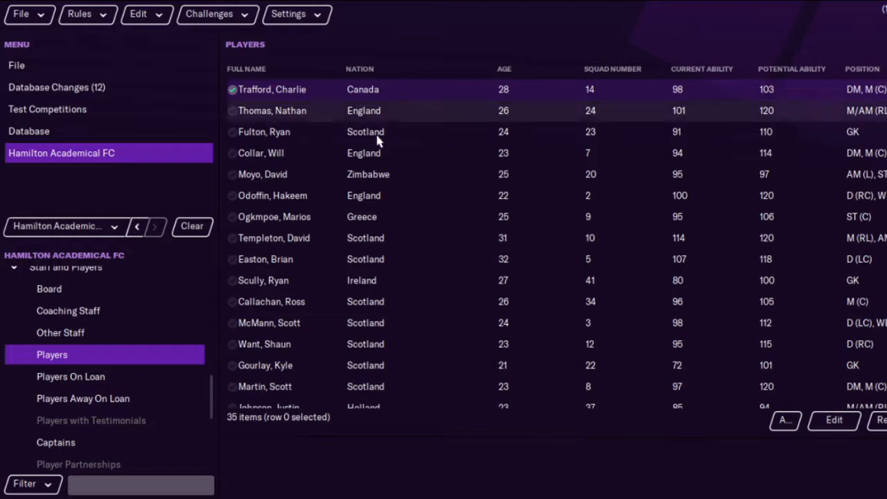
left_click(70, 376)
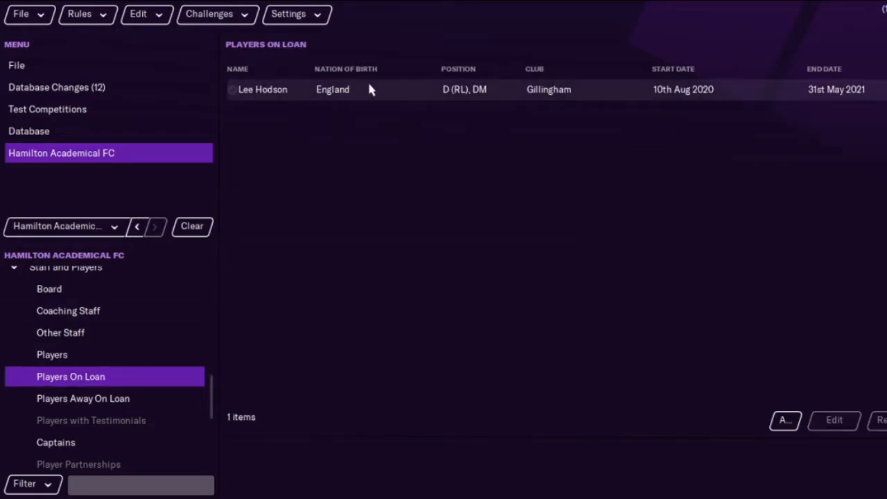
left_click(881, 420)
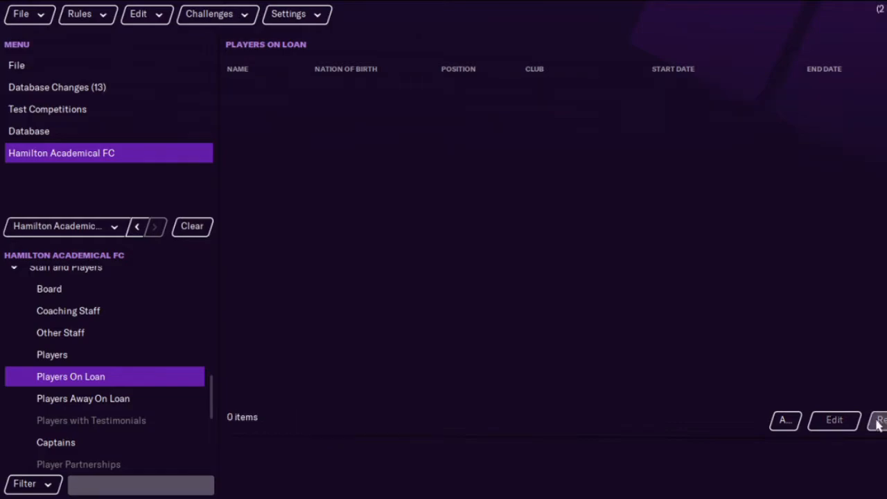
left_click(29, 131)
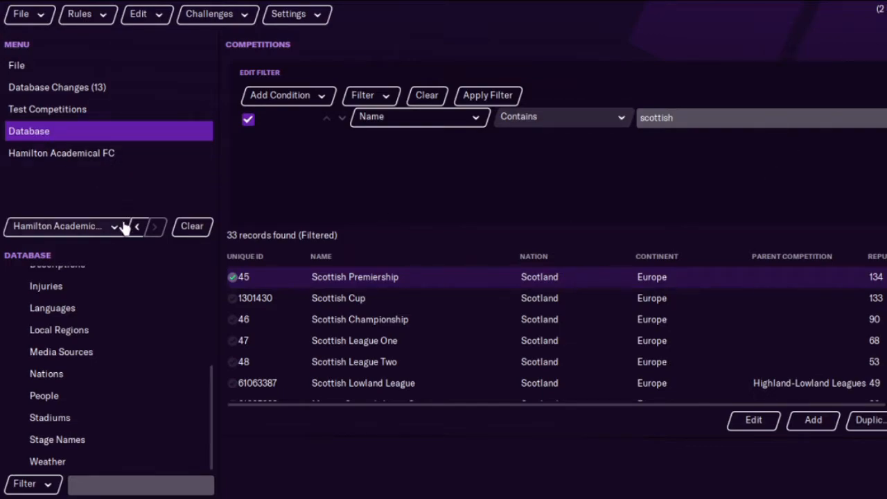
mouse_move(444, 229)
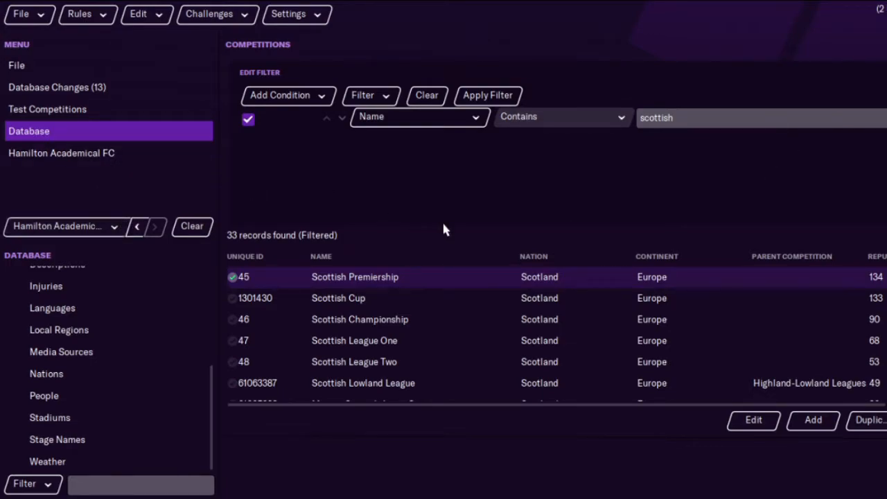
mouse_move(312, 205)
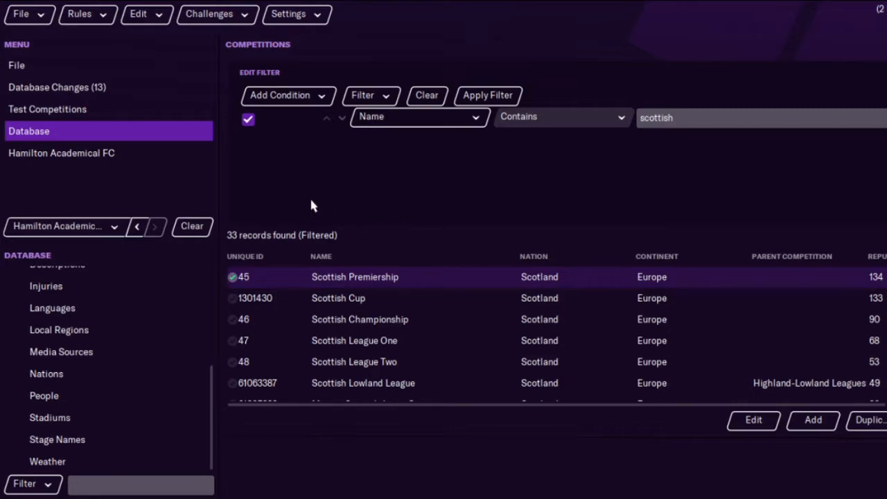
Open Database Changes, showing 13 recorded edits.
left_click(57, 87)
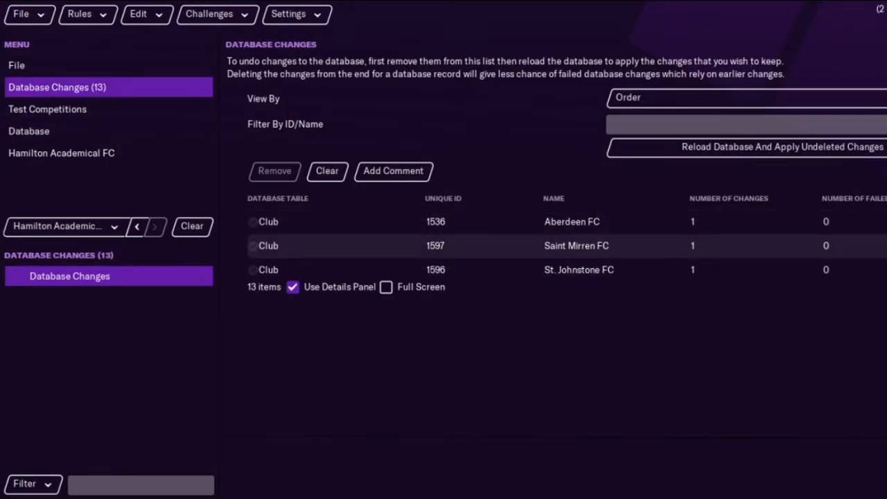
Delete the Lee Hodson loan change from Database Changes, leaving 11 changes.
scroll("down", 3)
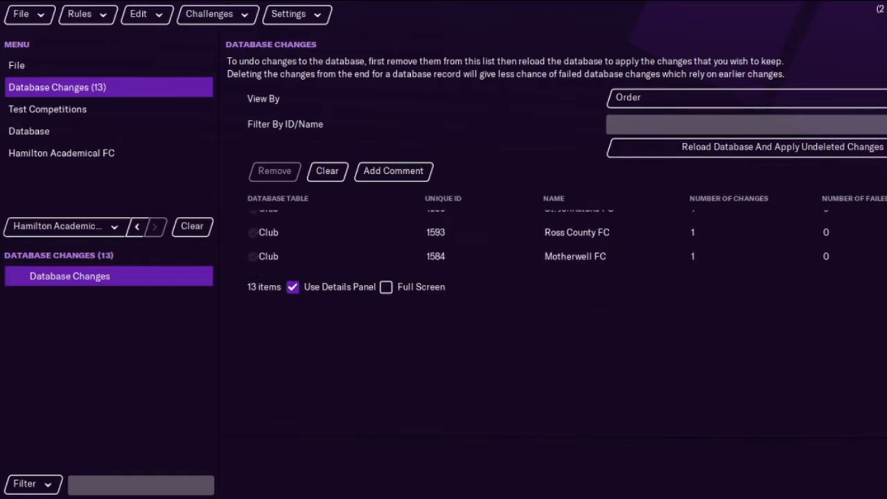
scroll("down", 3)
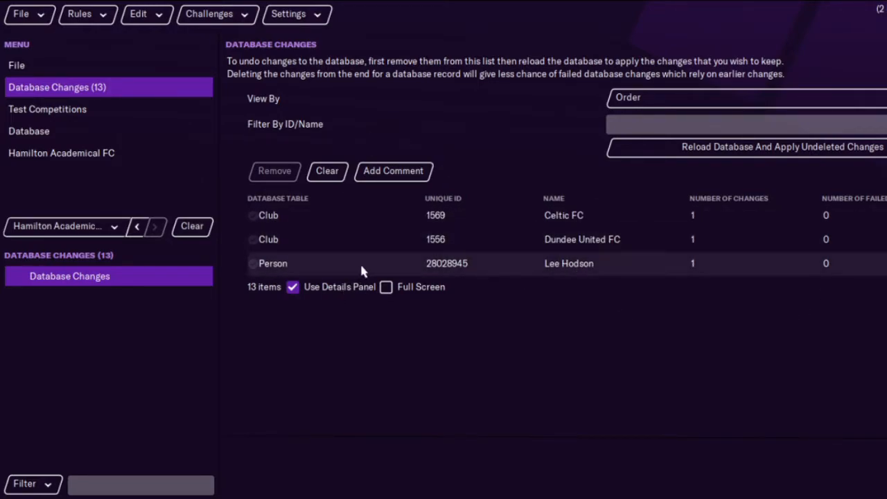
left_click(272, 262)
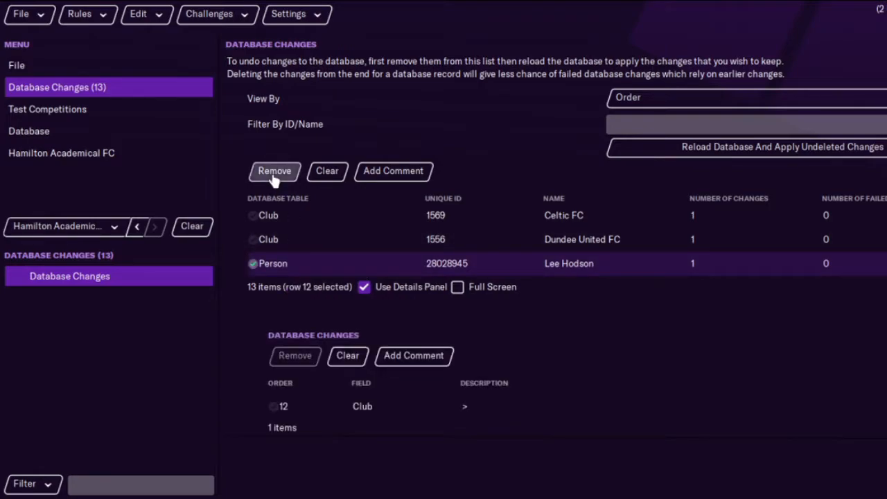
left_click(275, 171)
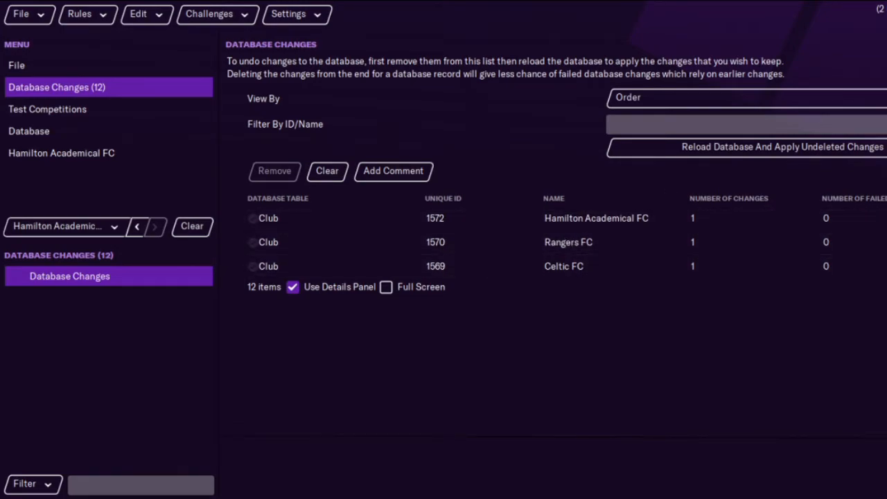
scroll("down", 3)
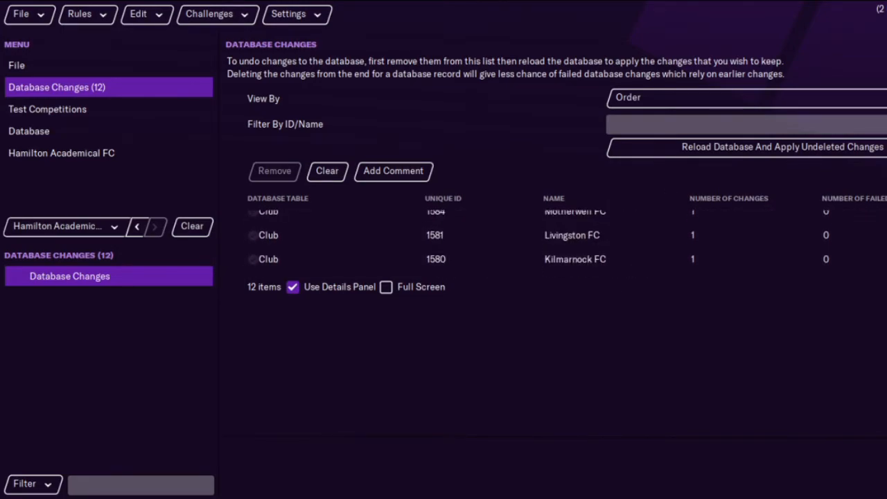
scroll("down", 3)
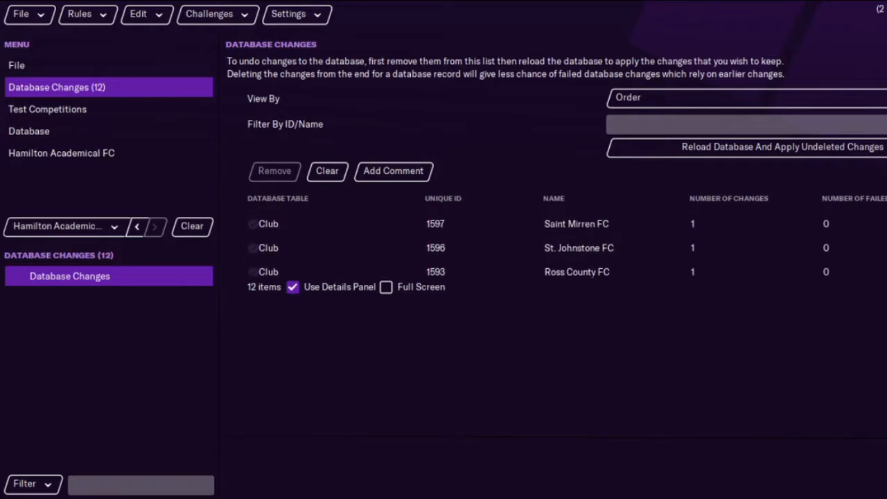
scroll("down", 3)
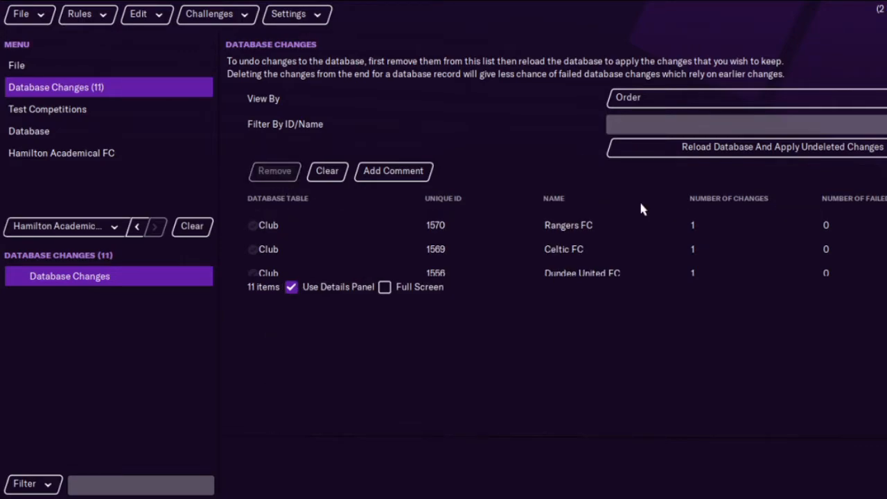
left_click(23, 13)
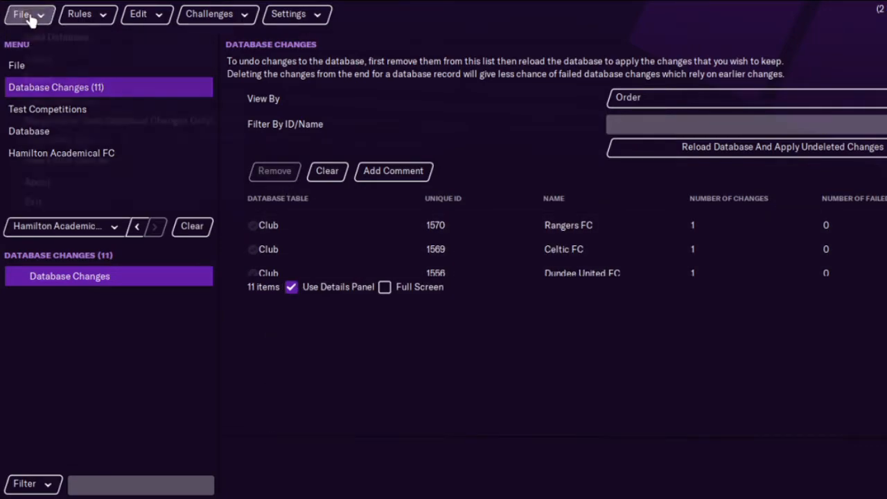
Save the editor data under the title 'Test'.
left_click(21, 14)
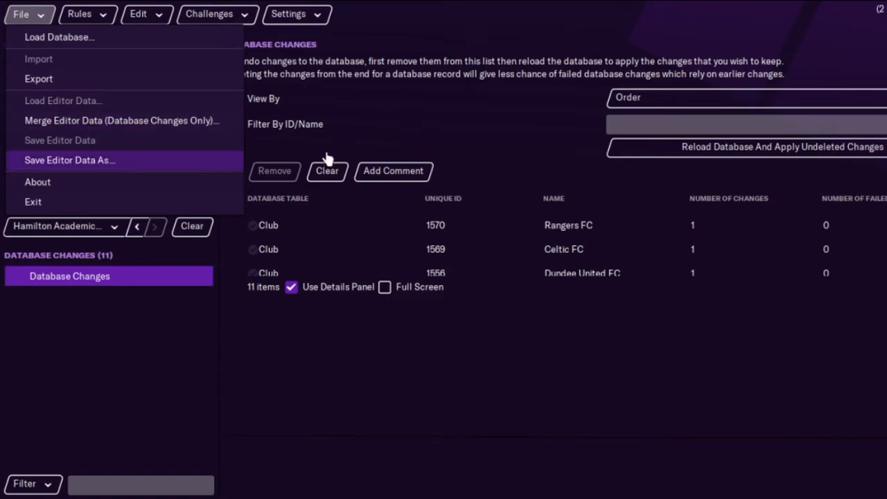
left_click(69, 160)
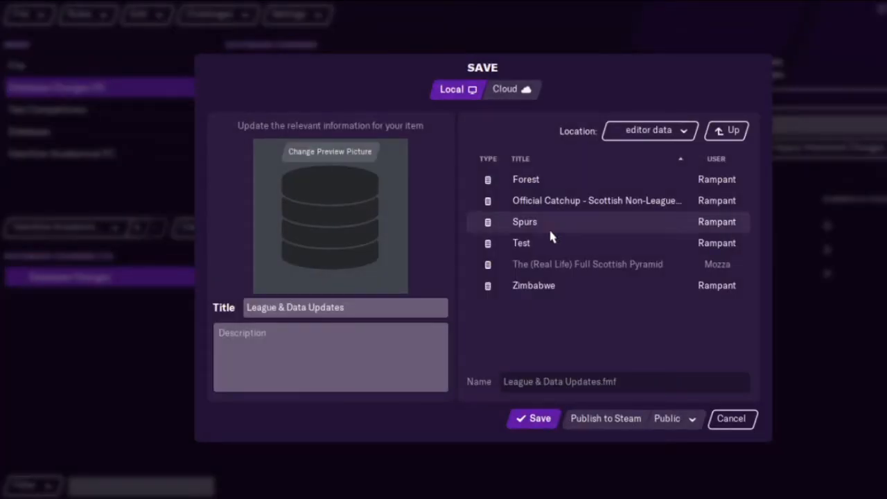
key("Backspace")
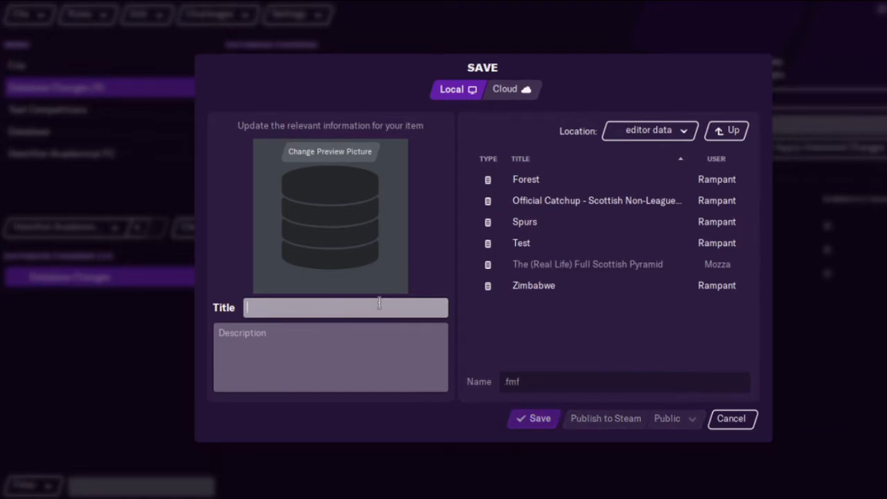
type("Test")
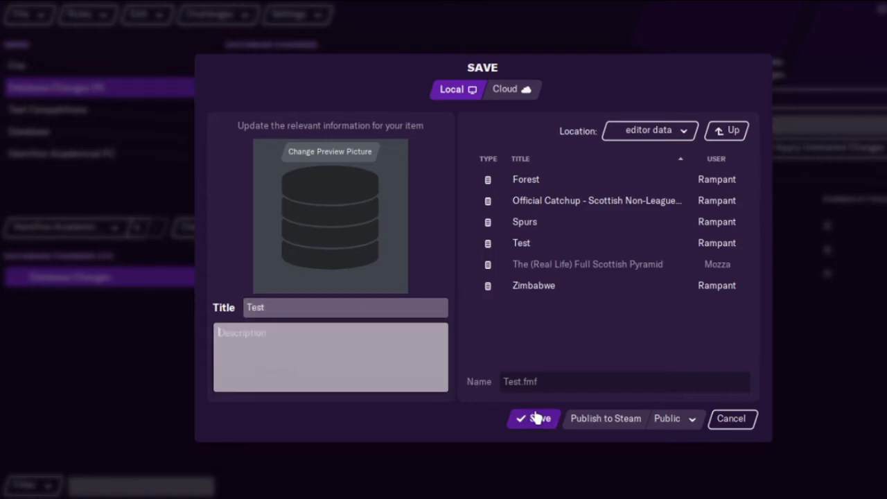
left_click(533, 418)
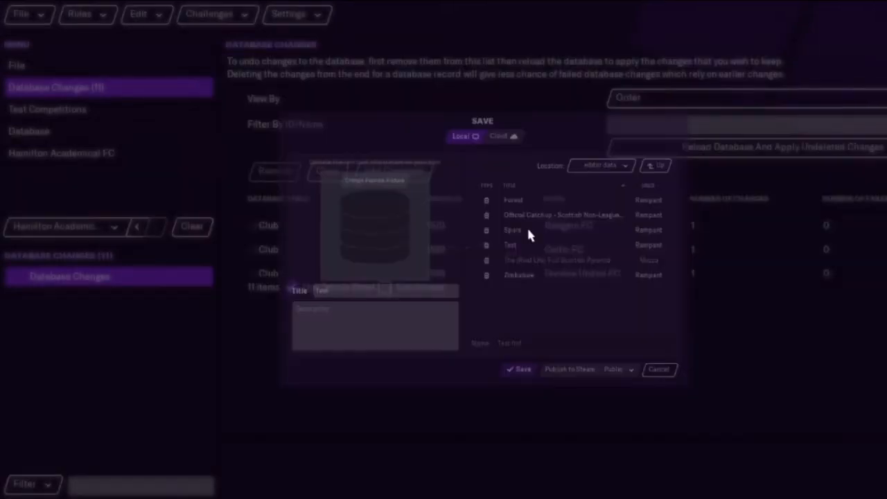
left_click(659, 369)
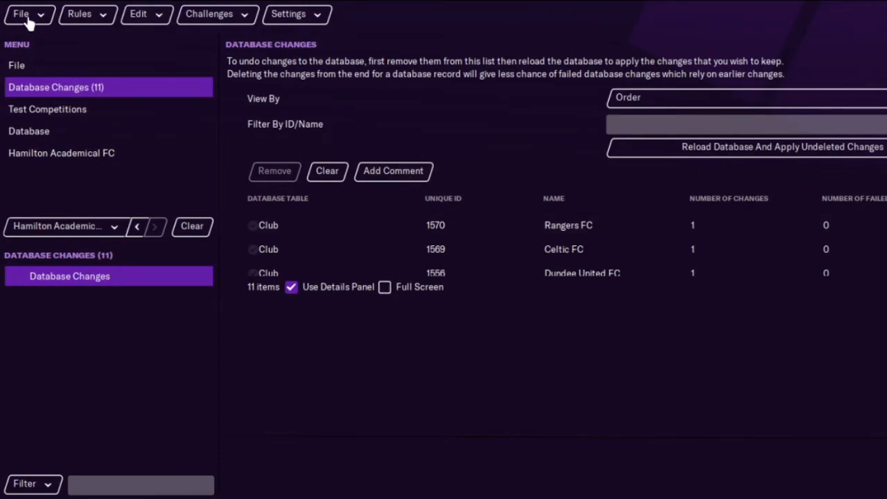
Load the saved 'Test' editor data back into the editor.
left_click(20, 13)
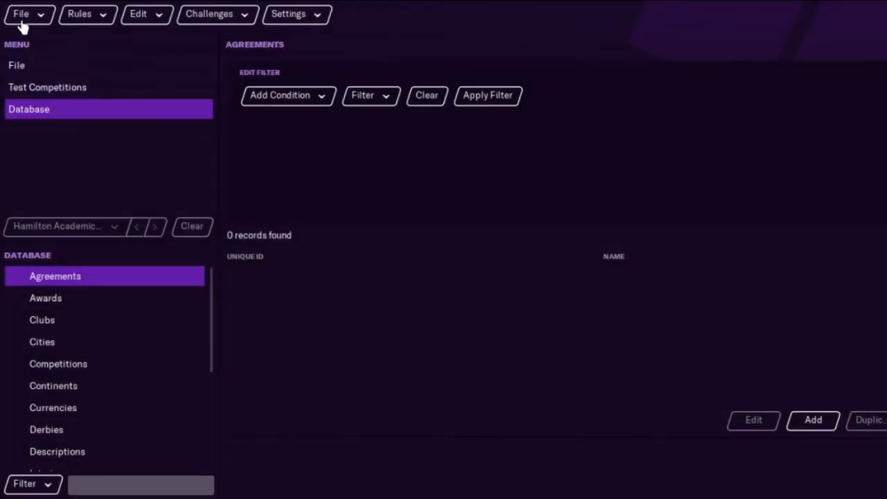
left_click(21, 13)
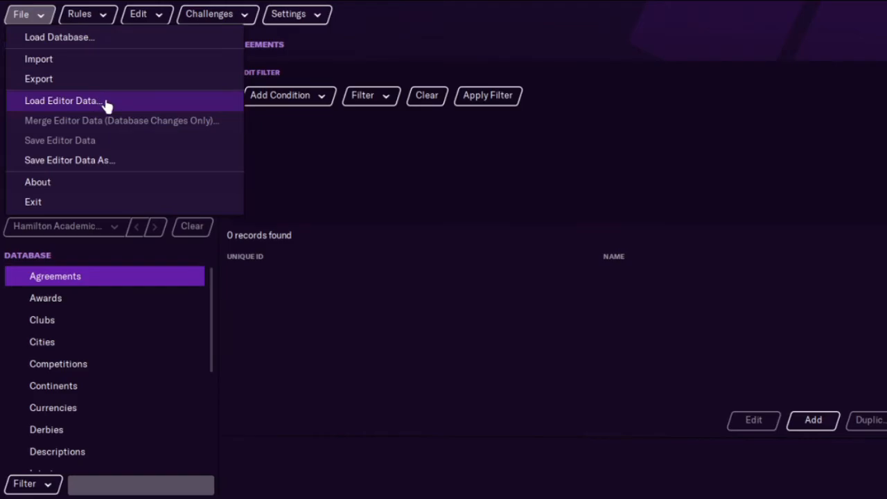
left_click(63, 101)
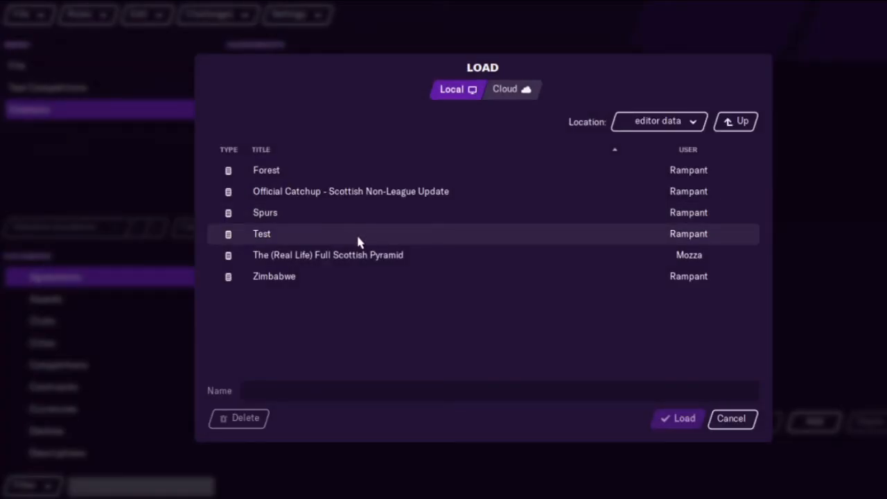
left_click(731, 418)
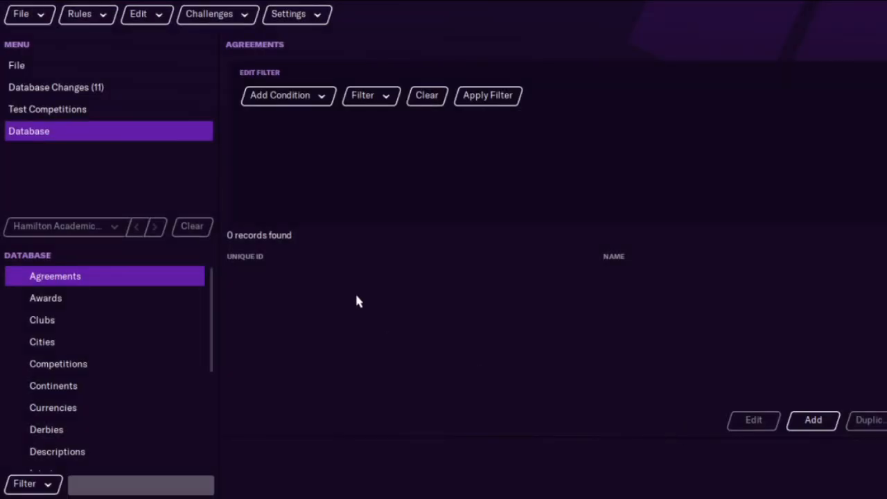
Filter Competitions by a name containing 'scotti'.
left_click(58, 364)
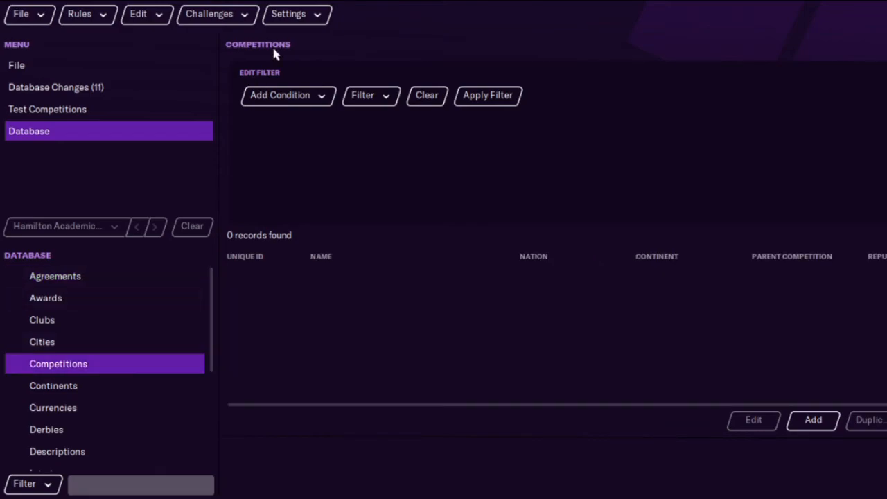
left_click(279, 95)
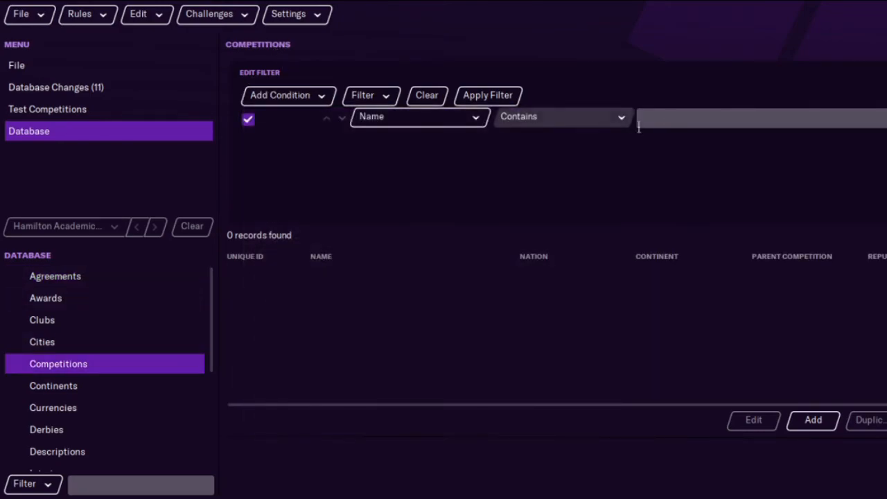
type("scotti")
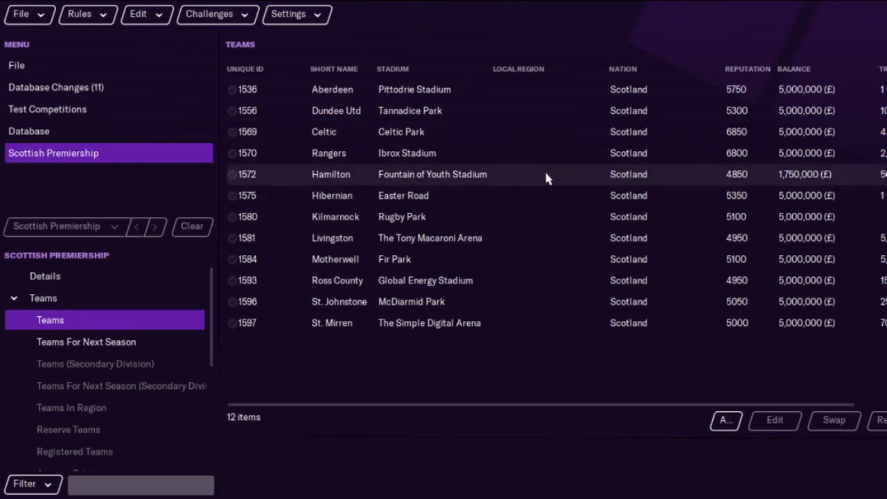
Open Hamilton Academical FC and check its players on loan and £1,750,000 balance.
double_click(331, 174)
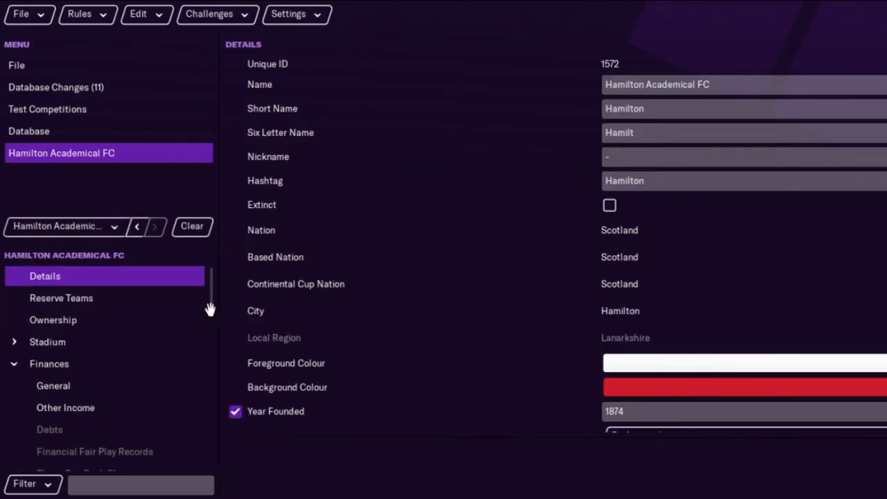
scroll("down", 3)
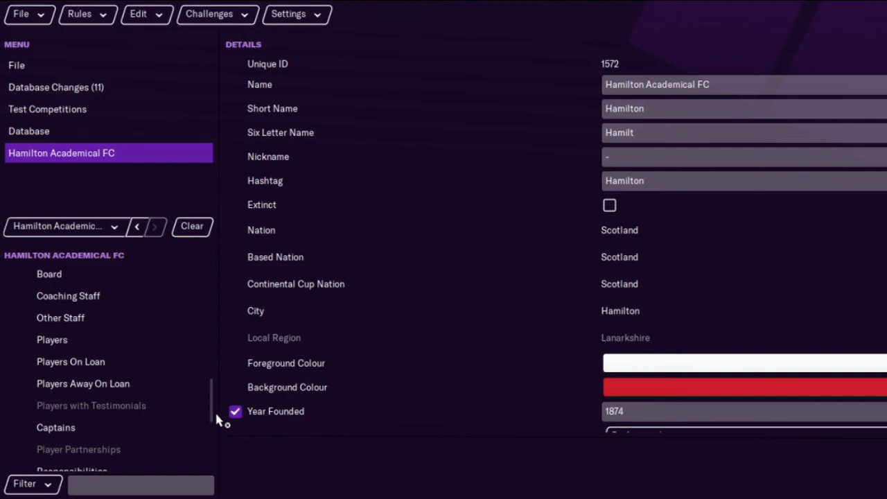
left_click(70, 361)
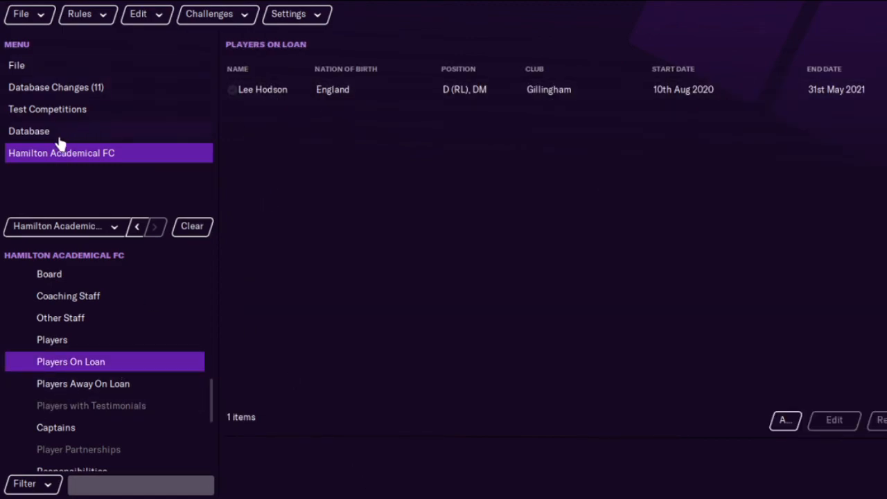
left_click(29, 131)
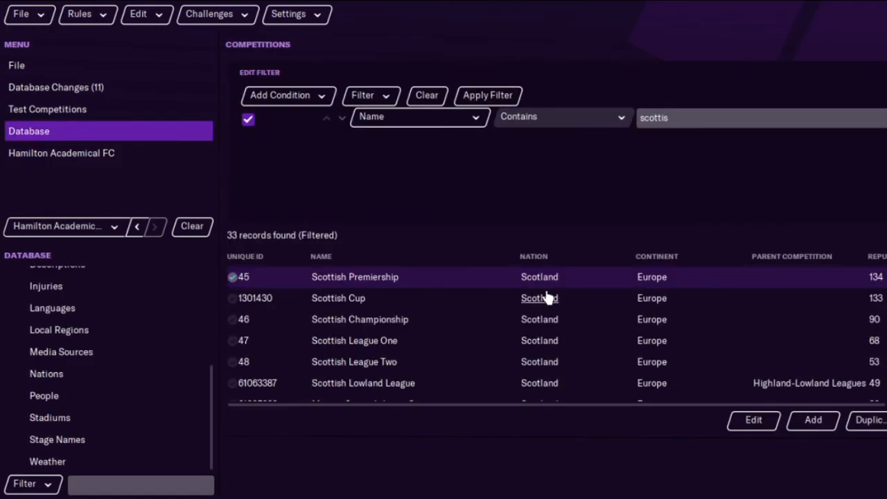
mouse_move(104, 87)
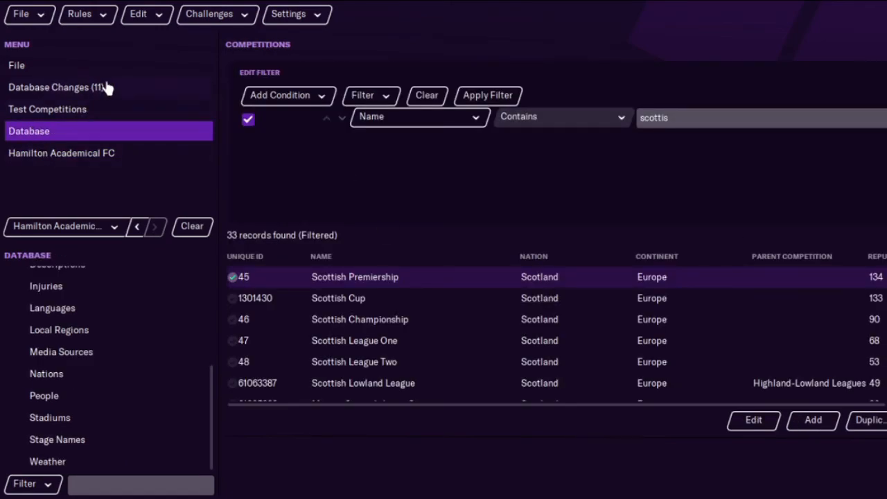
Select the Aberdeen FC entry in Database Changes and clear all changes to zero.
left_click(55, 87)
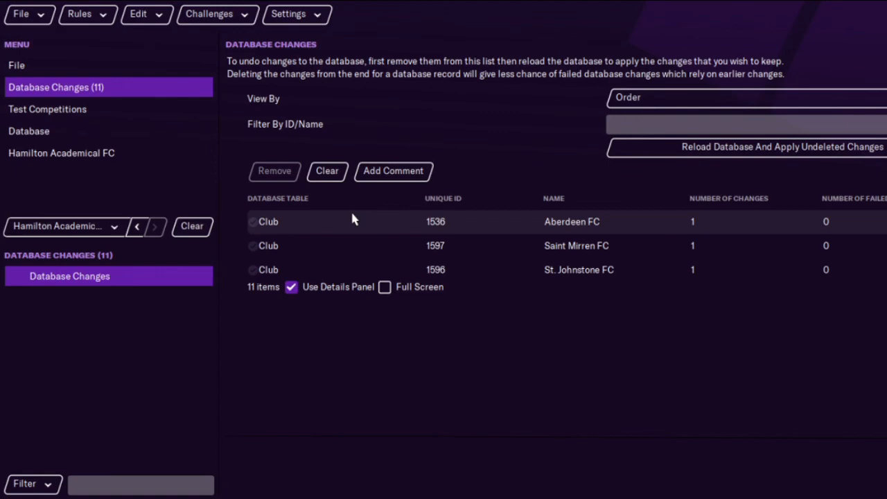
left_click(277, 222)
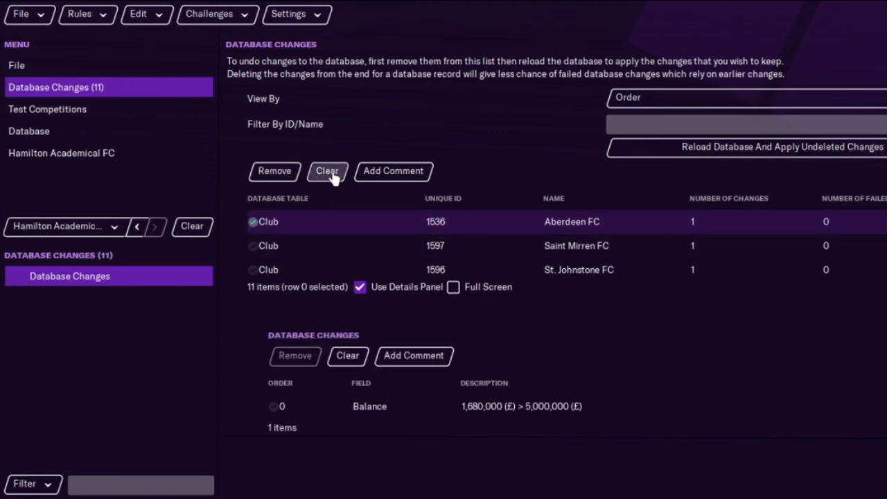
left_click(326, 171)
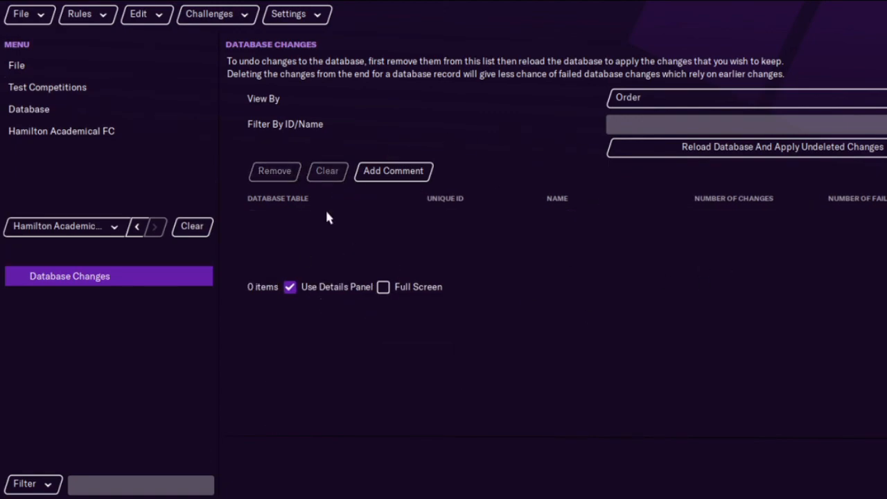
mouse_move(725, 239)
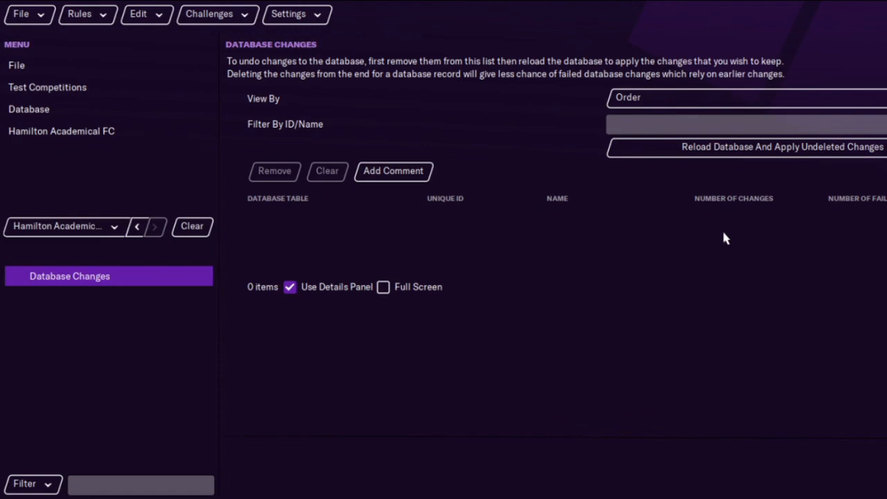